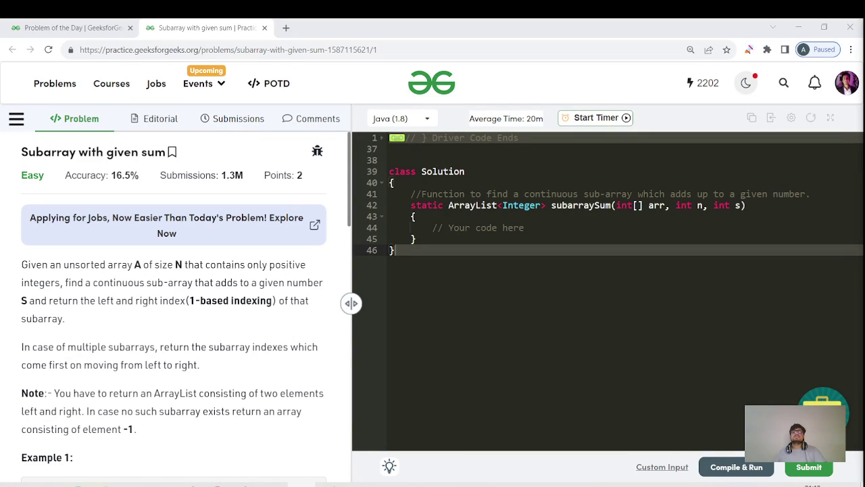
{"action": "mouse_move", "coordinate": [236, 251]}
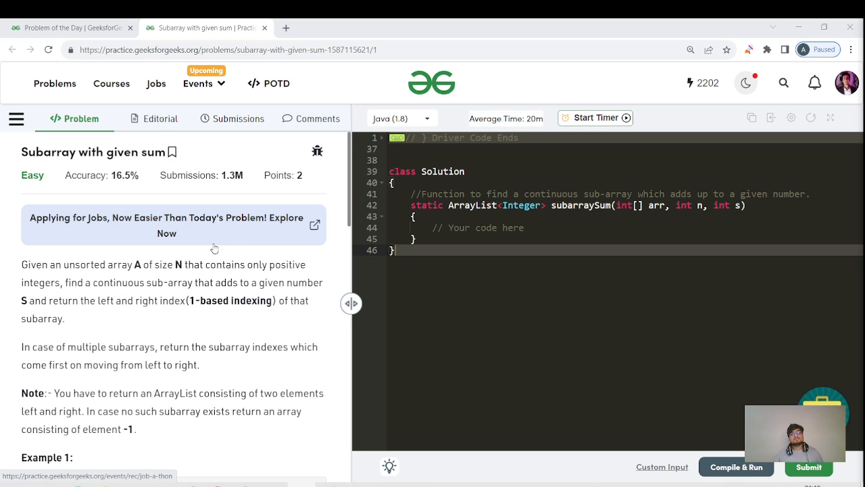
{"action": "mouse_move", "coordinate": [213, 335]}
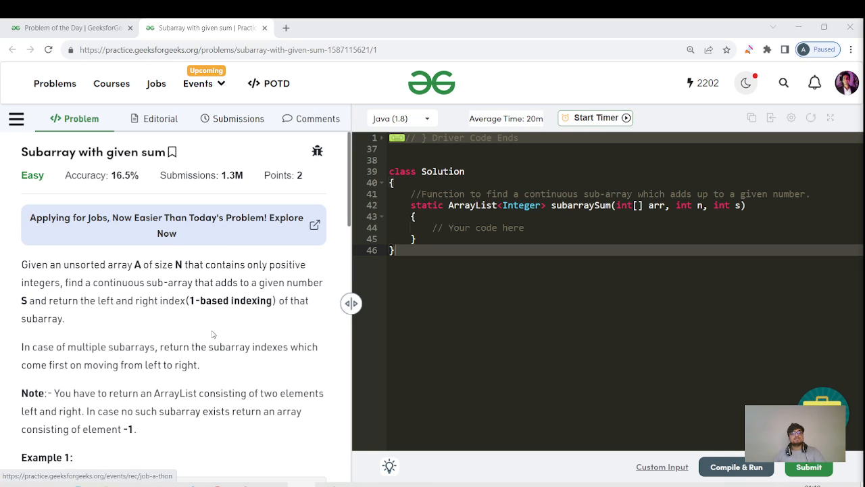
Read down the Subarray with given sum statement and expand its Topic Tags
{"action": "scroll", "scroll_direction": "down", "scroll_amount": 3}
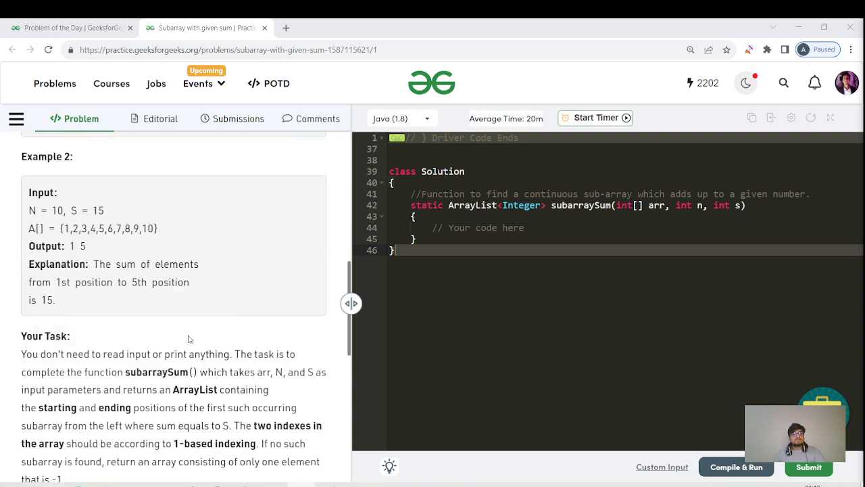
{"action": "scroll", "scroll_direction": "down", "scroll_amount": 3}
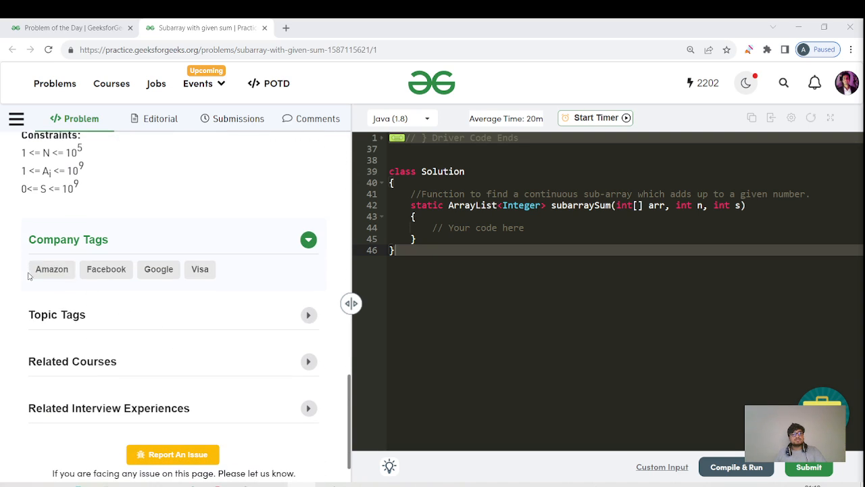
{"action": "mouse_move", "coordinate": [162, 328]}
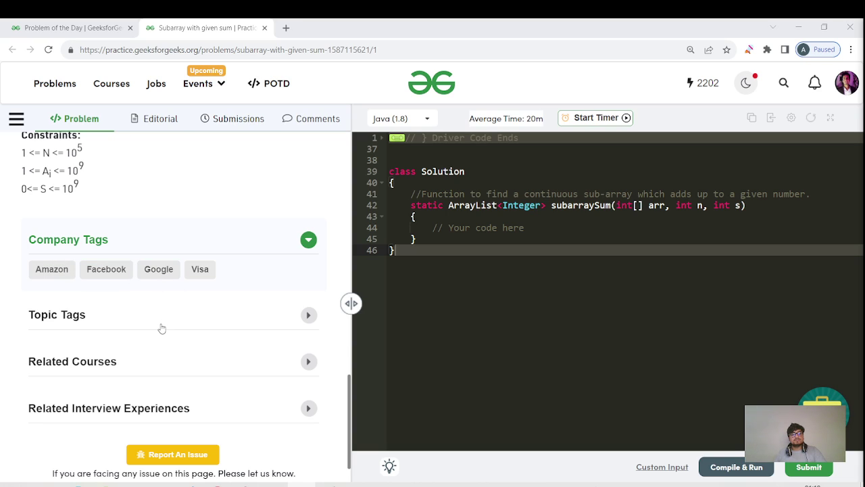
{"action": "left_click", "coordinate": [308, 315]}
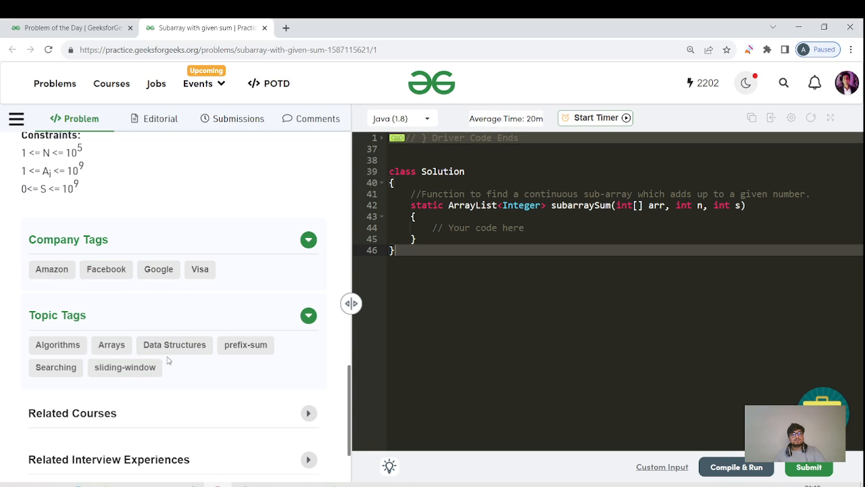
{"action": "scroll", "scroll_direction": "up", "scroll_amount": 3}
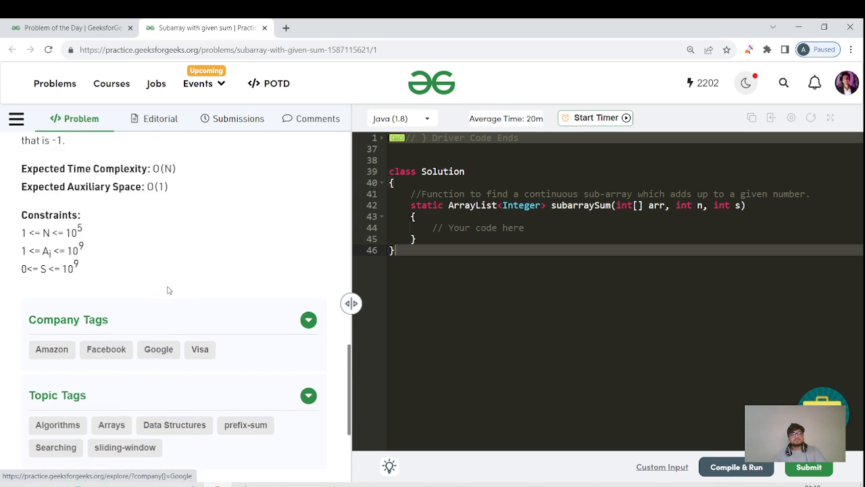
{"action": "scroll", "scroll_direction": "up", "scroll_amount": 3}
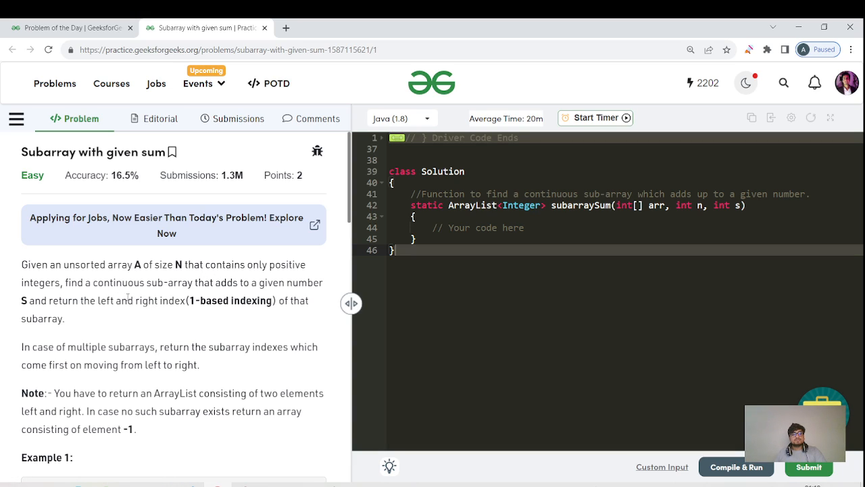
Highlight the phrase '1-based indexing' and scroll to Example 1
{"action": "scroll", "scroll_direction": "down", "scroll_amount": 3}
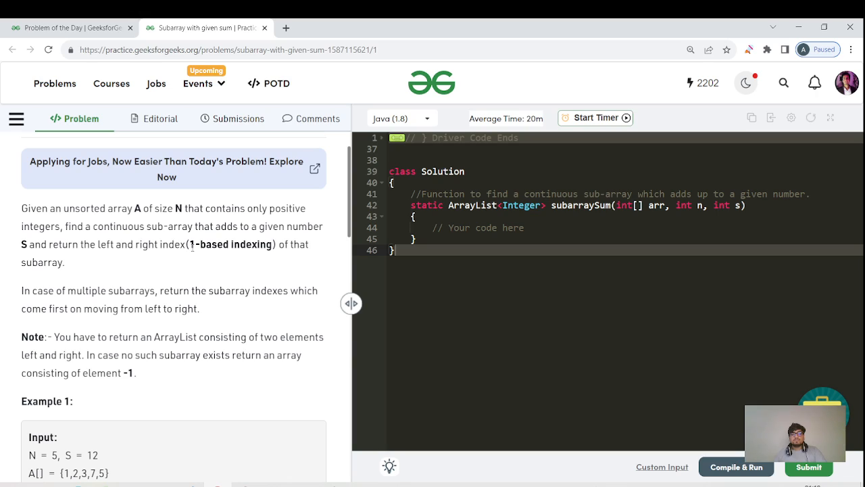
{"action": "double_click", "coordinate": [230, 244]}
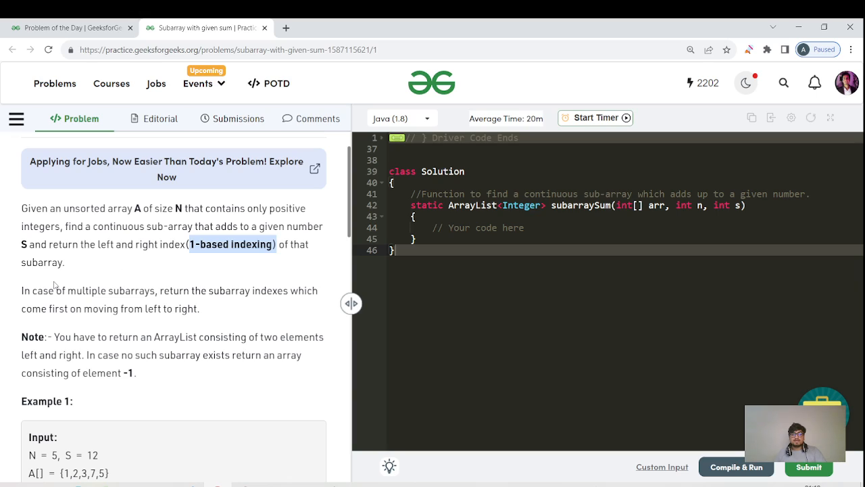
{"action": "mouse_move", "coordinate": [171, 302]}
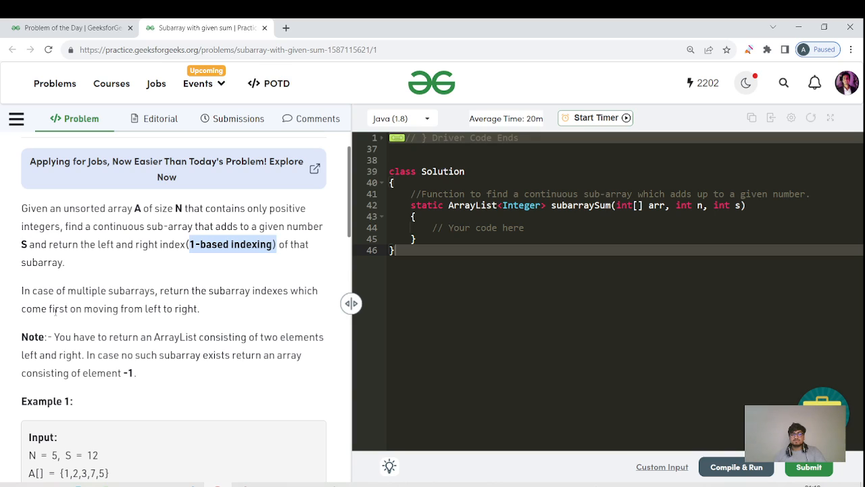
{"action": "mouse_move", "coordinate": [386, 395]}
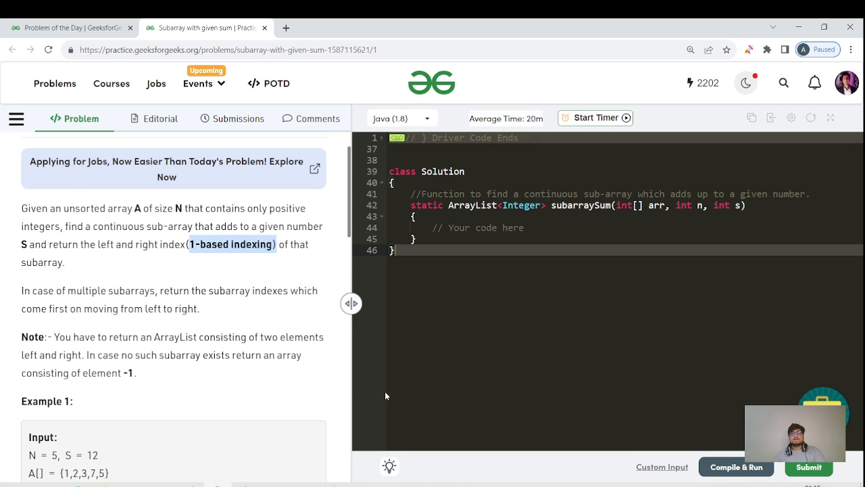
{"action": "scroll", "scroll_direction": "down", "scroll_amount": 3}
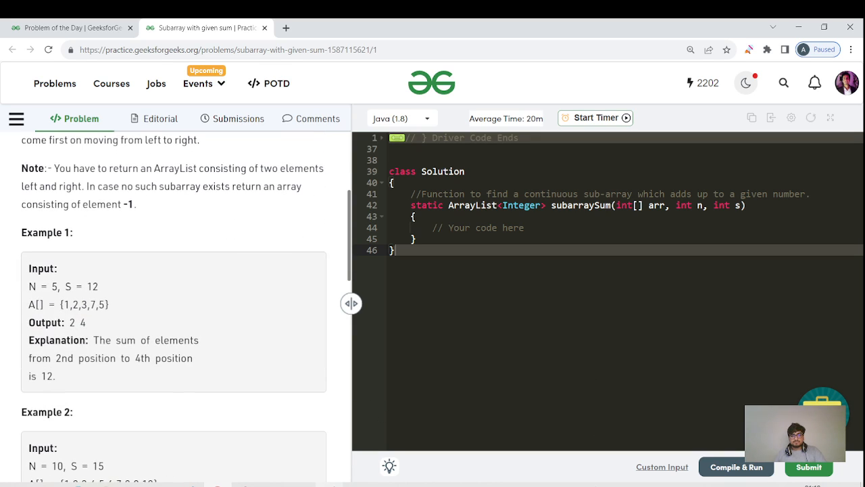
Switch to the whiteboard to write the title, tags and Example 1 answer 2 4
{"action": "key", "text": "alt+tab"}
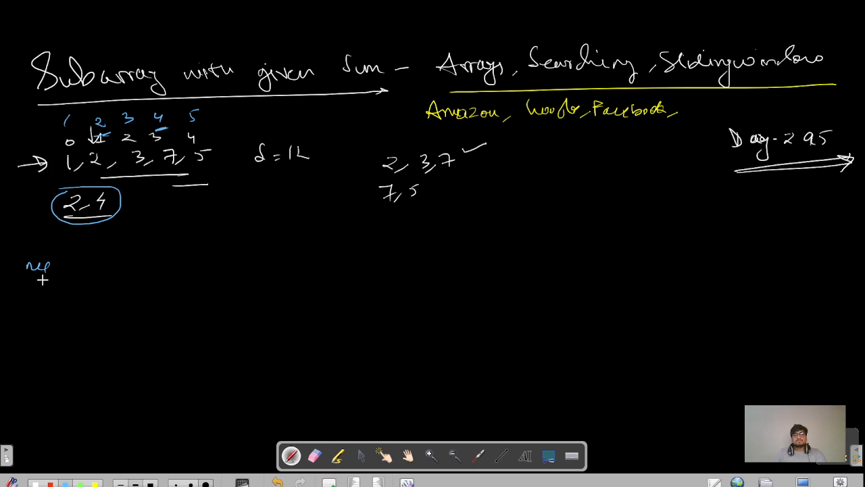
Circle the naive approach label and write the N² loops for(i…n) and for(j=i…n)
{"action": "left_click_drag", "start_coordinate": [10, 264], "coordinate": [64, 264]}
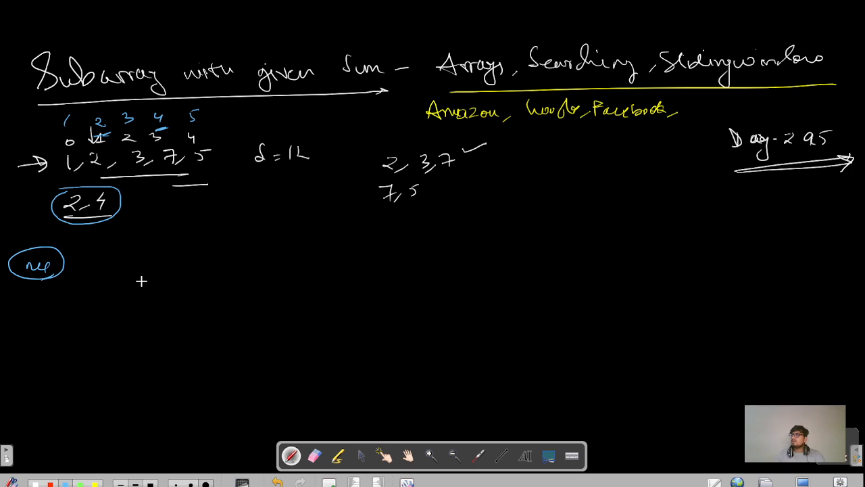
{"action": "mouse_move", "coordinate": [123, 282]}
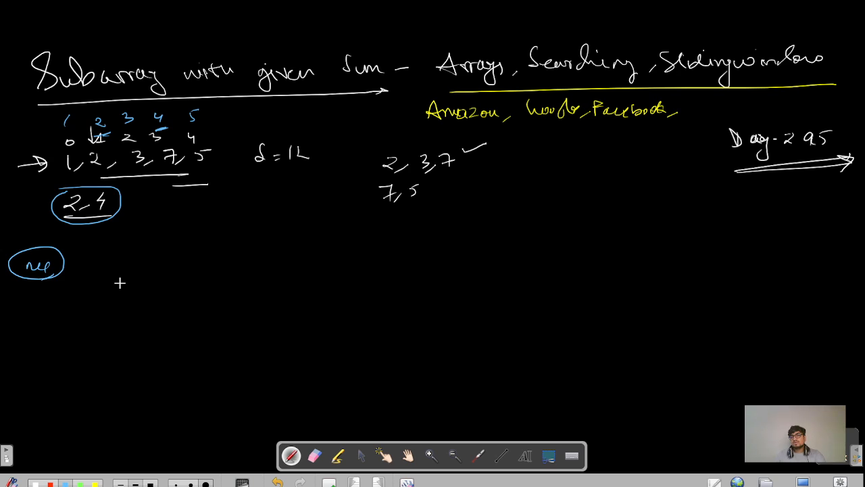
{"action": "mouse_move", "coordinate": [189, 243]}
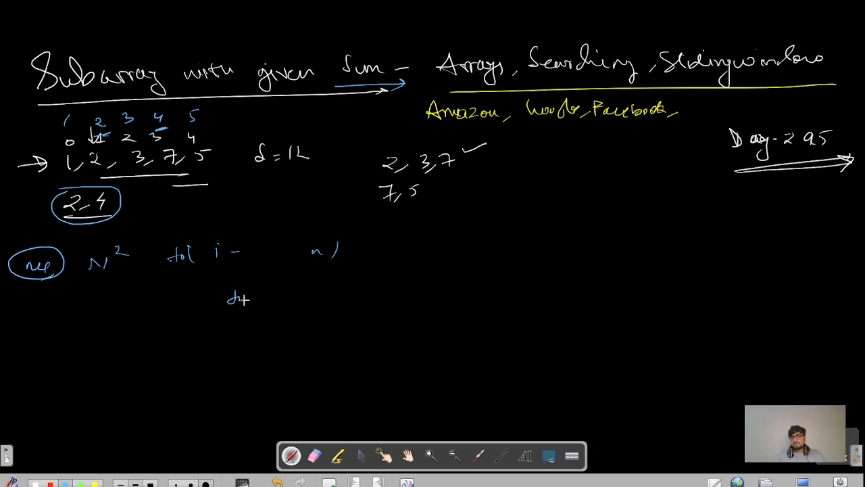
{"action": "left_click_drag", "start_coordinate": [237, 298], "coordinate": [315, 297]}
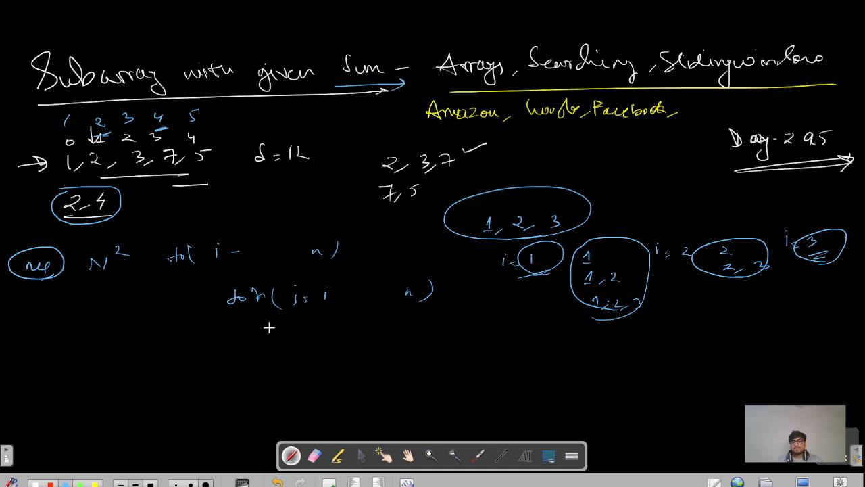
Write sum+=arr[j], record i+1 and j+1 on a match, and add the found breaks
{"action": "left_click_drag", "start_coordinate": [274, 318], "coordinate": [271, 335]}
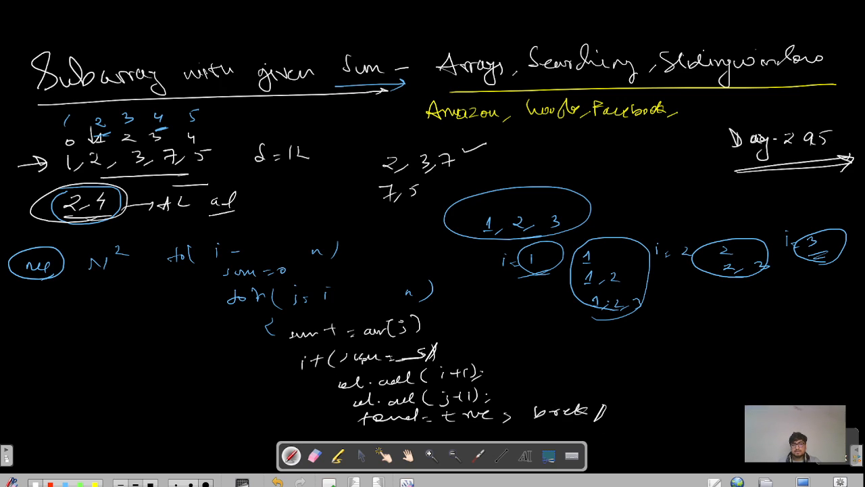
{"action": "scroll", "scroll_direction": "down", "scroll_amount": 3}
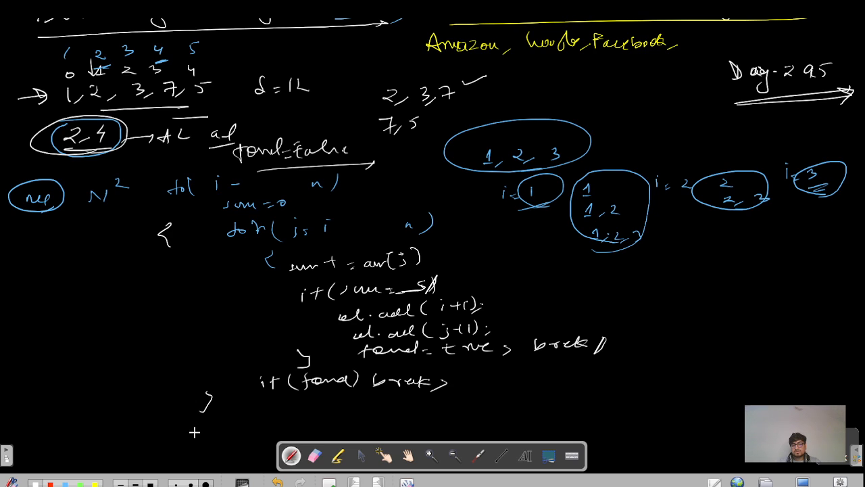
{"action": "left_click_drag", "start_coordinate": [101, 436], "coordinate": [175, 431]}
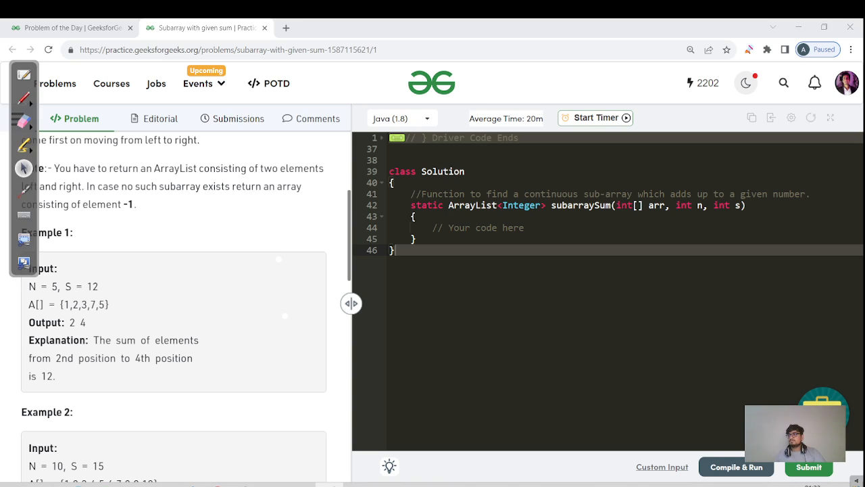
Run and submit the brute-force Java solution, then review the failed submission result
{"action": "left_click", "coordinate": [736, 467]}
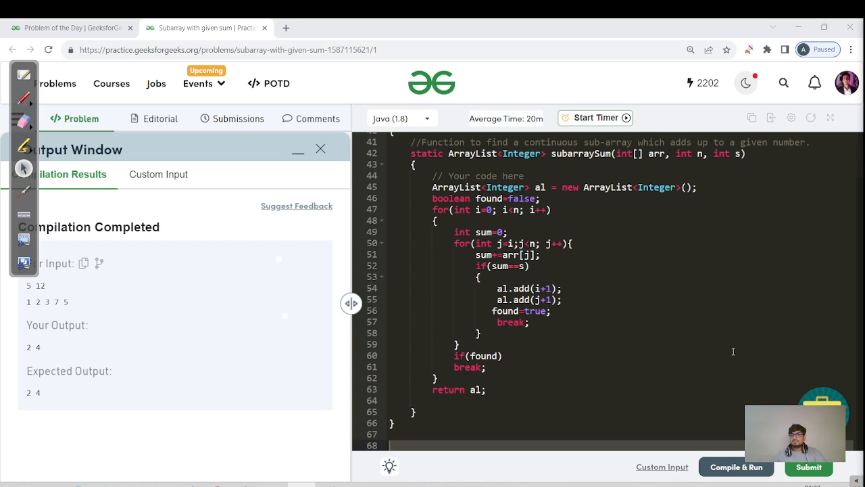
{"action": "left_click", "coordinate": [808, 467]}
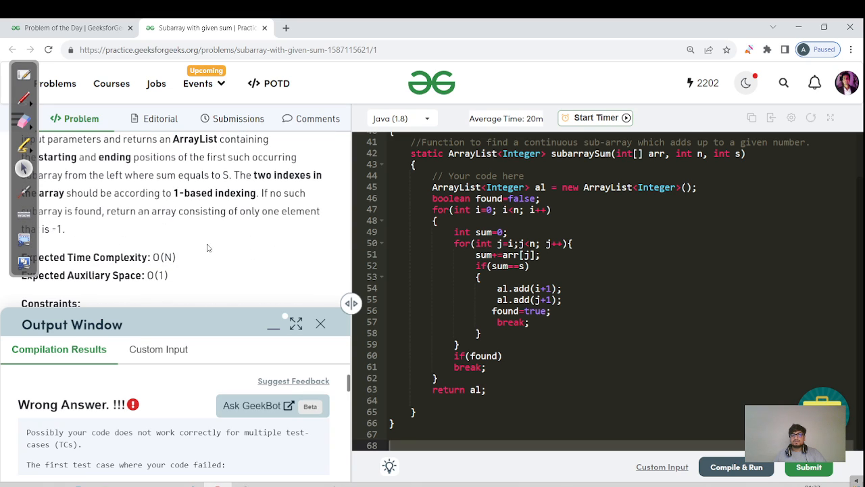
{"action": "scroll", "scroll_direction": "down", "scroll_amount": 3}
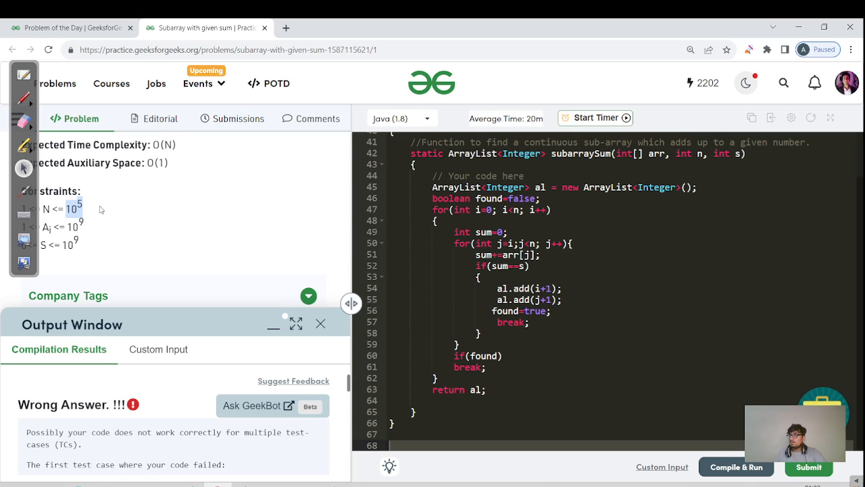
{"action": "mouse_move", "coordinate": [169, 246]}
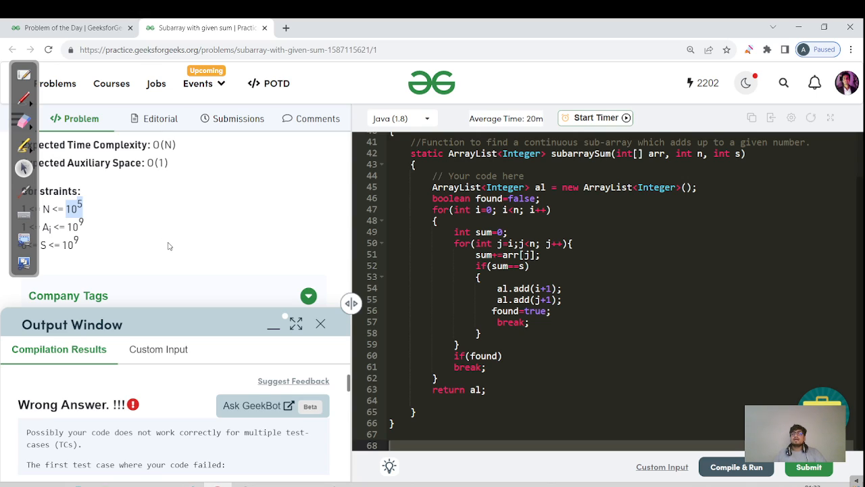
{"action": "mouse_move", "coordinate": [215, 224]}
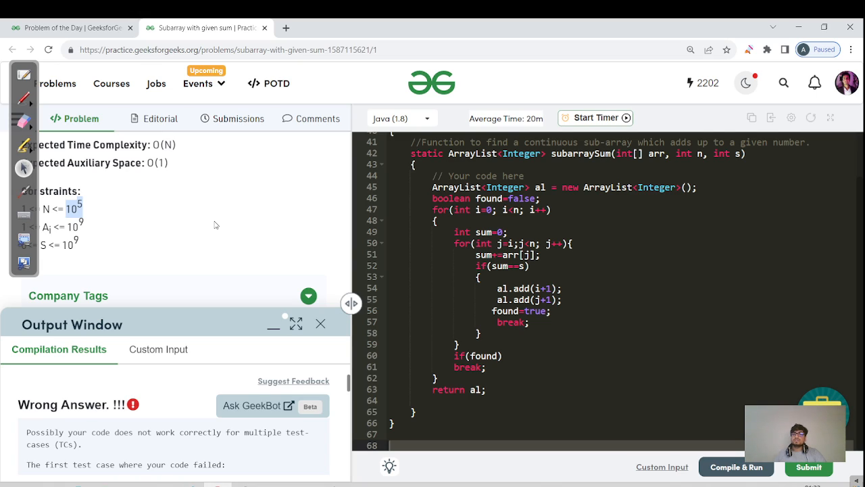
{"action": "scroll", "scroll_direction": "down", "scroll_amount": 3}
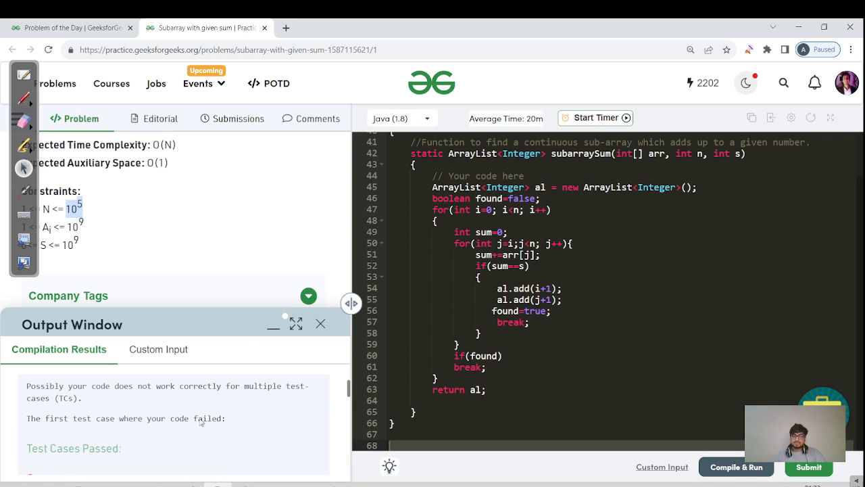
{"action": "scroll", "scroll_direction": "down", "scroll_amount": 3}
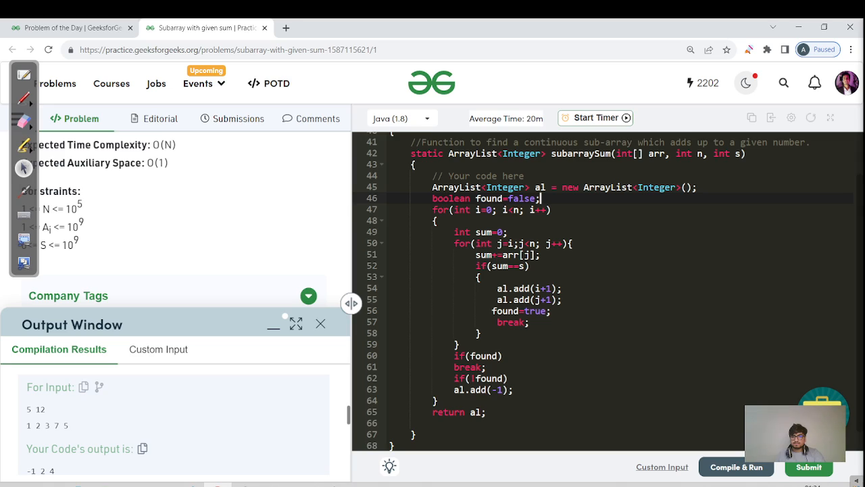
Resubmit the nested-loop Java solution, reaching 1020/1128 before Time Limit Exceeded
{"action": "left_click", "coordinate": [808, 467]}
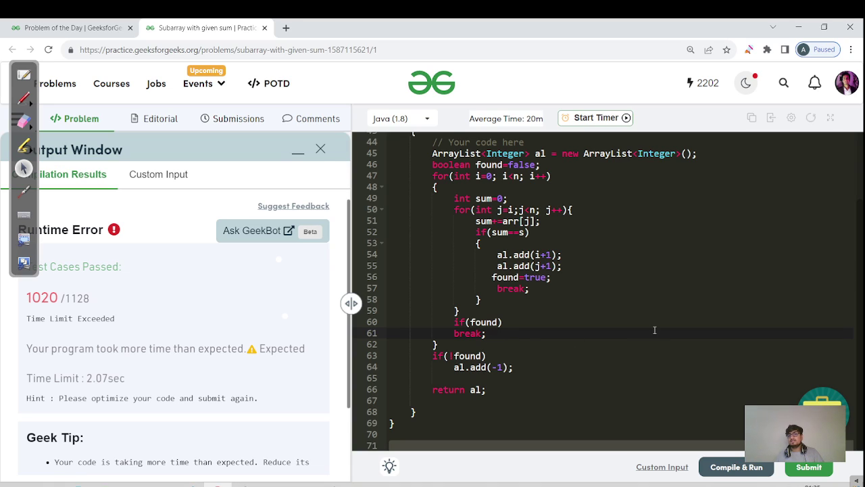
{"action": "mouse_move", "coordinate": [36, 93]}
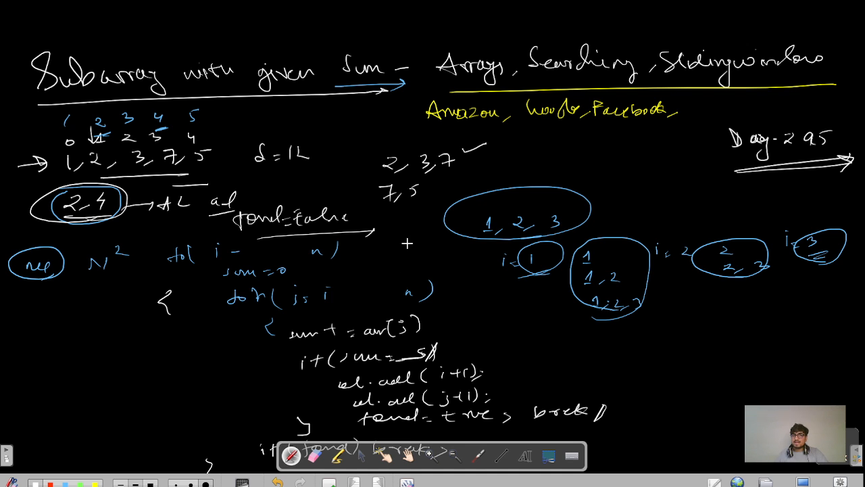
Draw array 1,2,3,7,5 with indices 0–4, S=12, start/end labels and running sums to 13
{"action": "scroll", "scroll_direction": "down", "scroll_amount": 3}
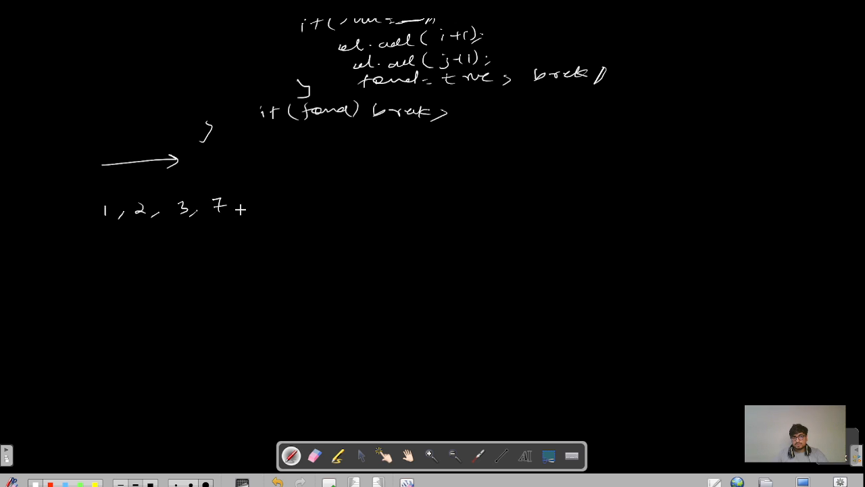
{"action": "left_click_drag", "start_coordinate": [240, 209], "coordinate": [267, 202]}
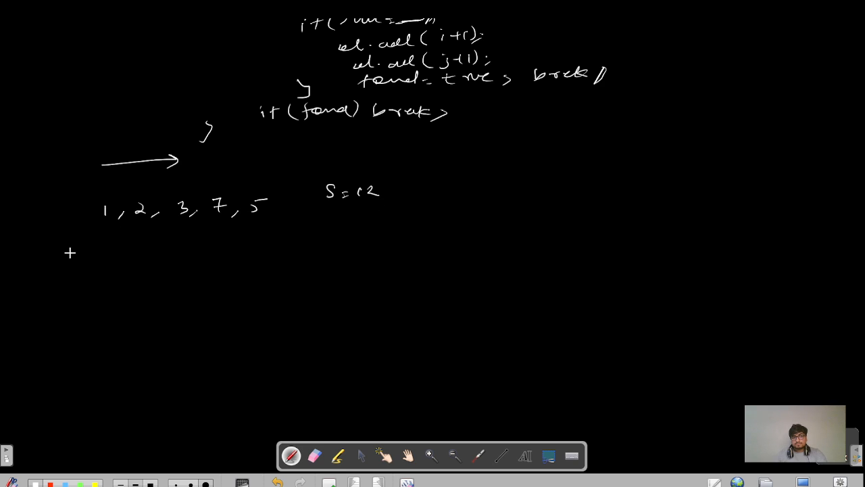
{"action": "left_click_drag", "start_coordinate": [17, 254], "coordinate": [50, 254]}
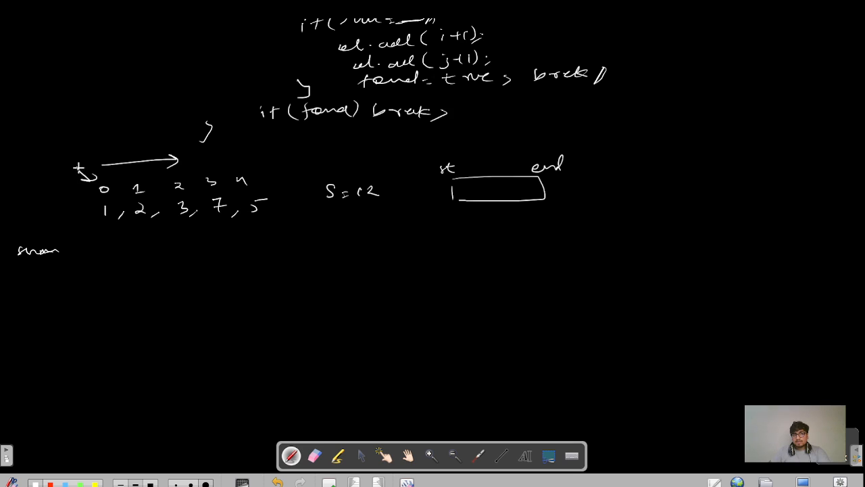
{"action": "left_click_drag", "start_coordinate": [54, 149], "coordinate": [105, 146]}
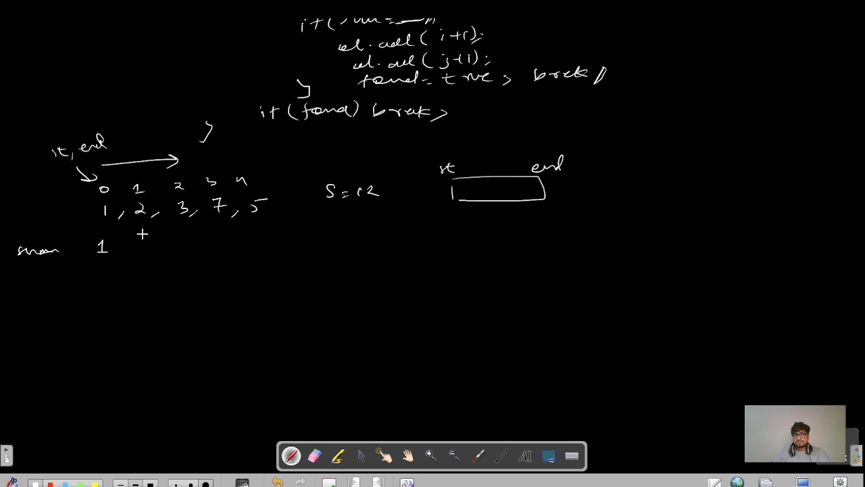
{"action": "left_click_drag", "start_coordinate": [142, 233], "coordinate": [169, 250]}
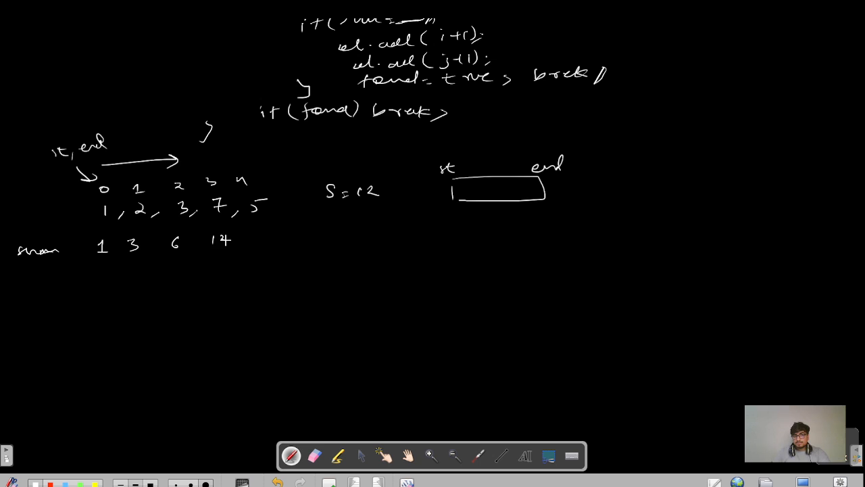
{"action": "left_click_drag", "start_coordinate": [216, 240], "coordinate": [219, 270]}
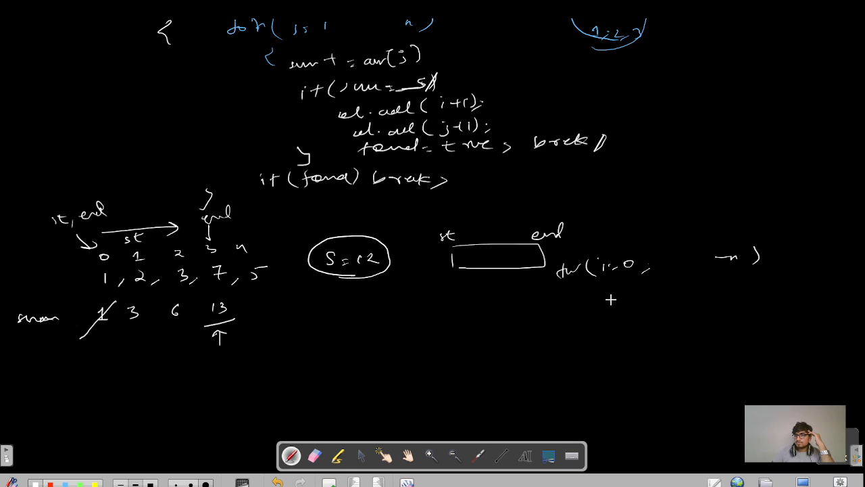
Write the loop with sum += arr[i], end = i when sum >= S, and the while condition
{"action": "left_click_drag", "start_coordinate": [605, 300], "coordinate": [680, 300]}
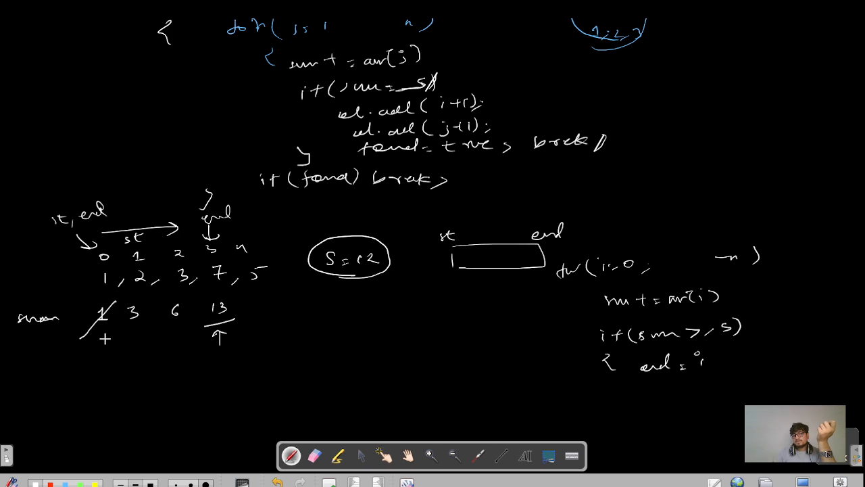
{"action": "left_click", "coordinate": [104, 335]}
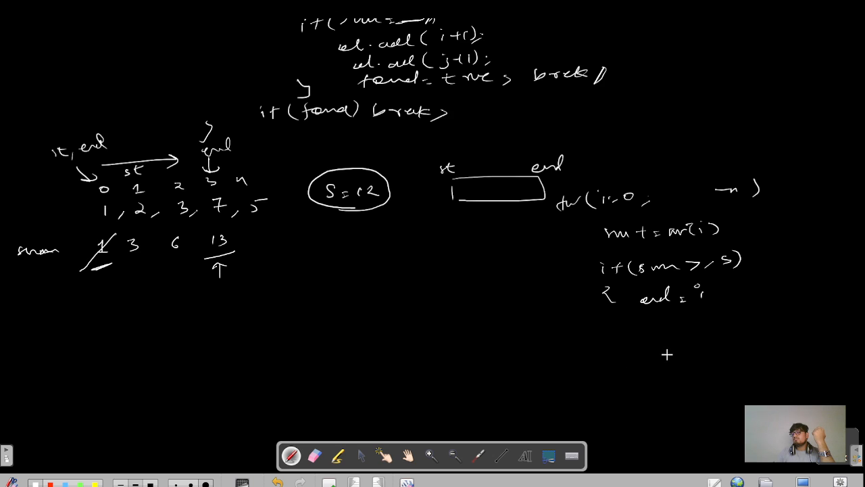
{"action": "mouse_move", "coordinate": [542, 346]}
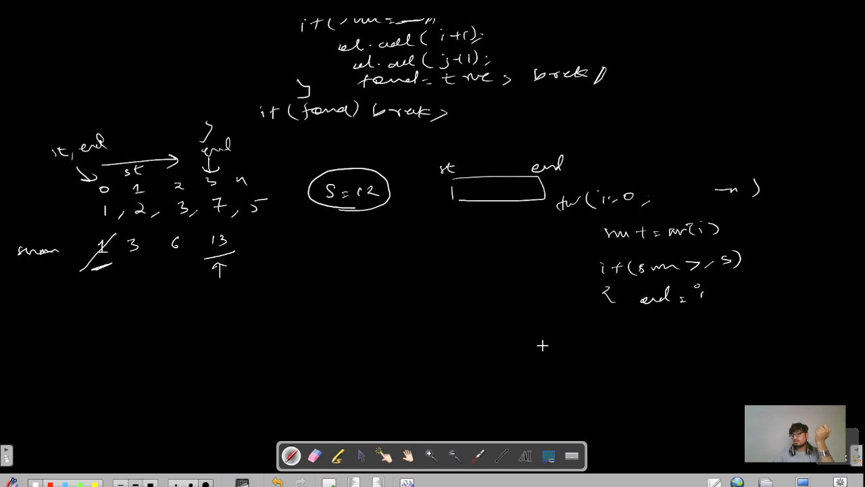
{"action": "left_click_drag", "start_coordinate": [541, 345], "coordinate": [585, 341]}
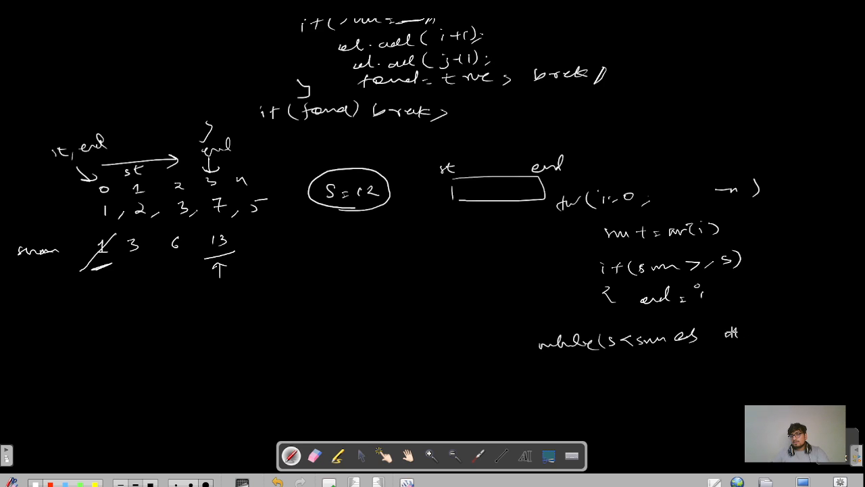
{"action": "left_click", "coordinate": [757, 329]}
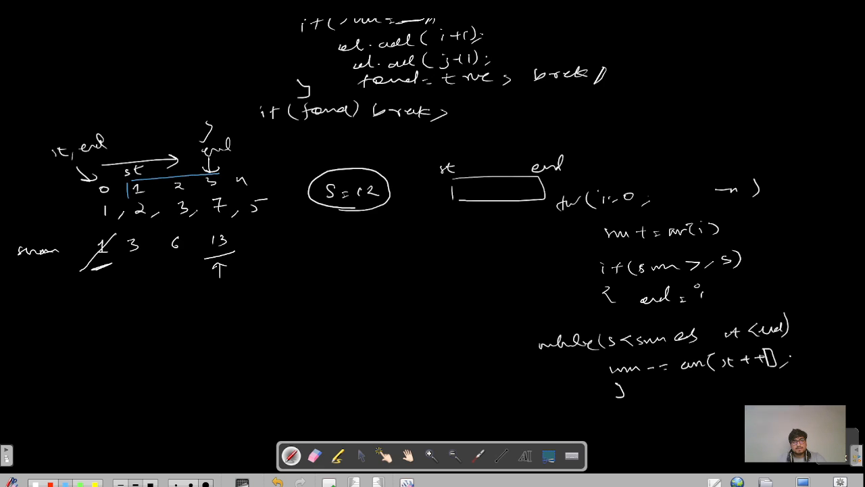
Outline the window 2, 3, 7 summing to 12 and record st+1, end+1 as the result
{"action": "left_click_drag", "start_coordinate": [125, 183], "coordinate": [219, 213]}
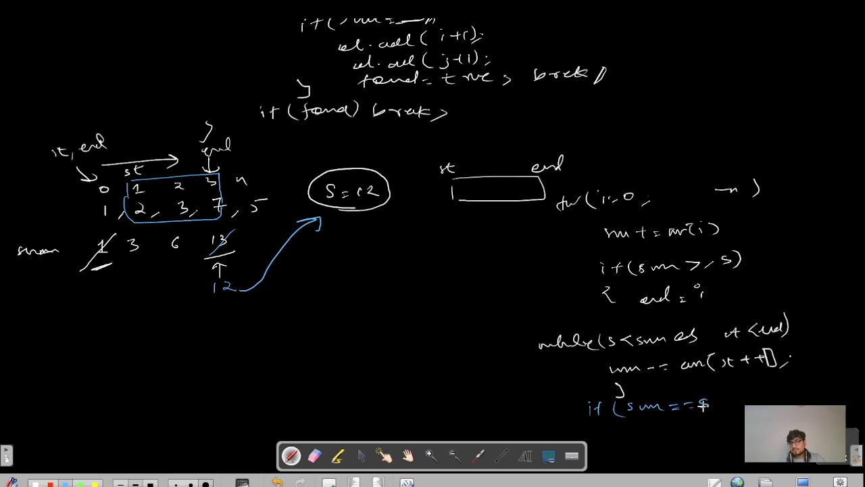
{"action": "left_click", "coordinate": [703, 402]}
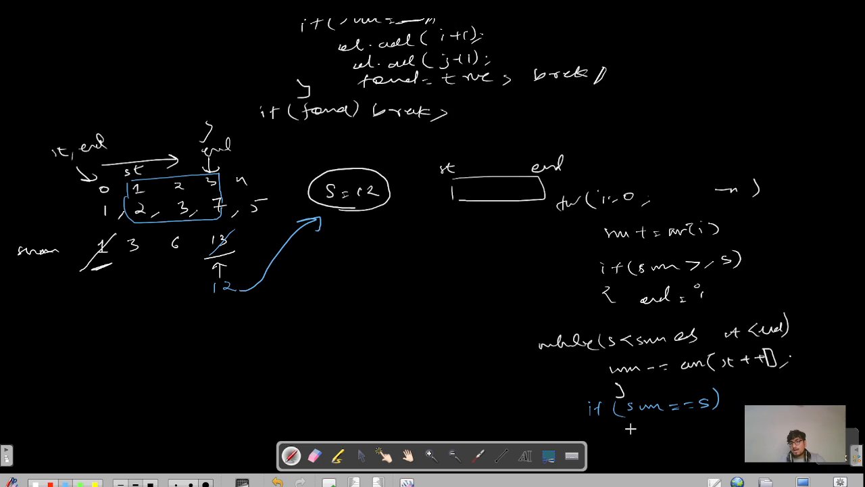
{"action": "left_click_drag", "start_coordinate": [622, 429], "coordinate": [709, 425]}
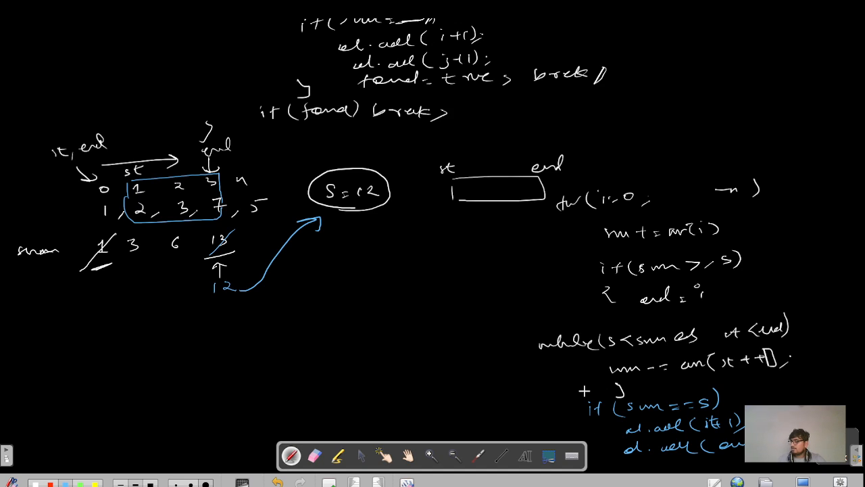
Add the -1 fallback and an arrow at the while loop, then return to the problem page
{"action": "scroll", "scroll_direction": "down", "scroll_amount": 3}
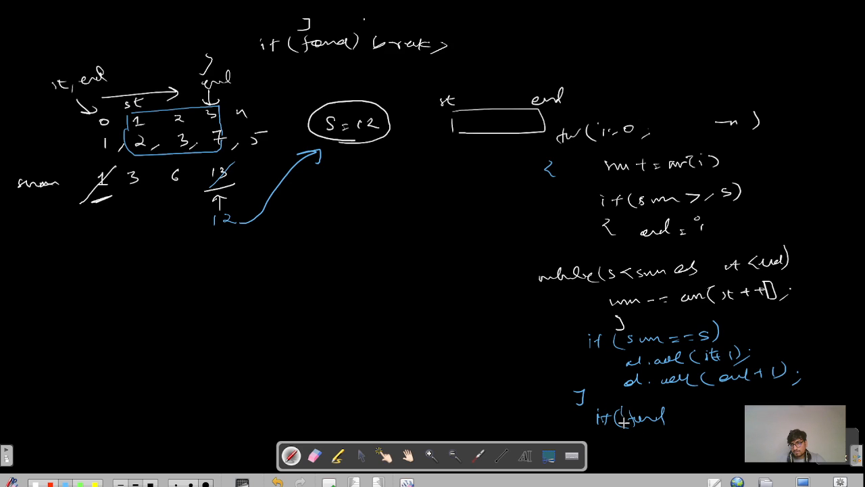
{"action": "type", "text": "-1"}
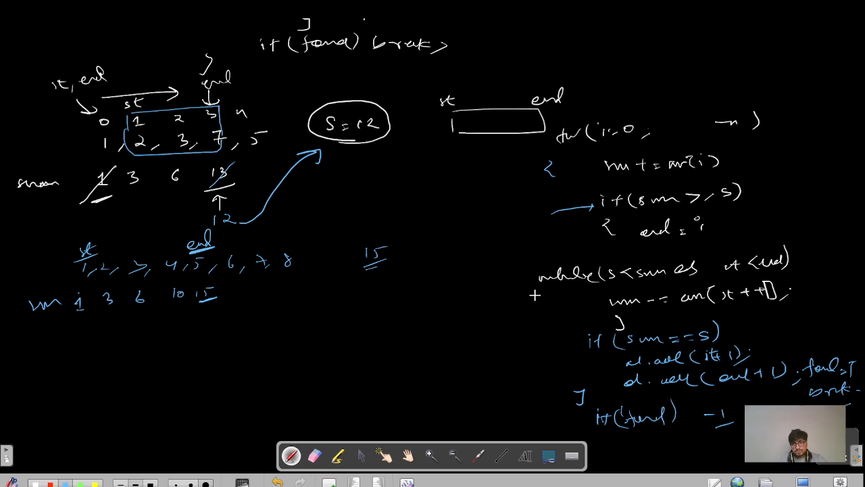
{"action": "left_click_drag", "start_coordinate": [483, 284], "coordinate": [524, 281]}
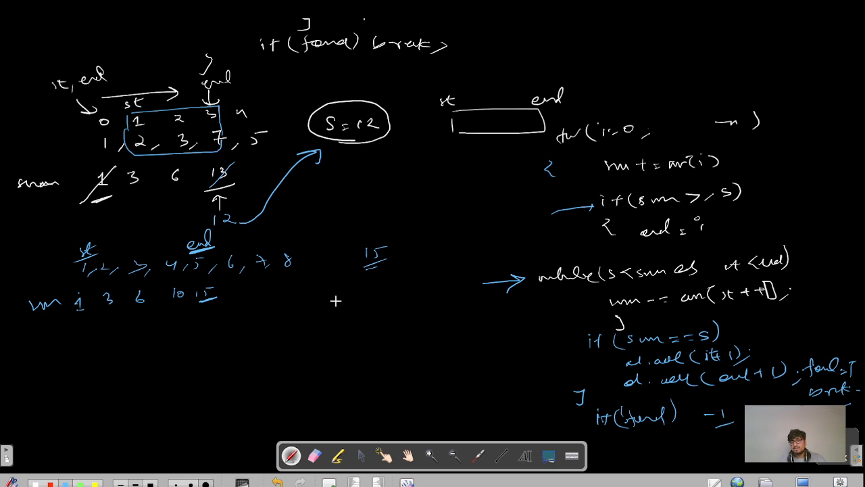
{"action": "mouse_move", "coordinate": [505, 346]}
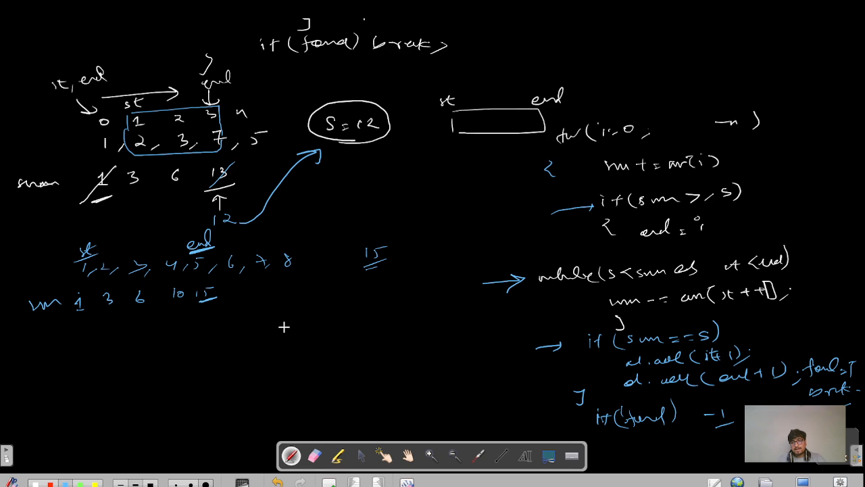
{"action": "mouse_move", "coordinate": [297, 325]}
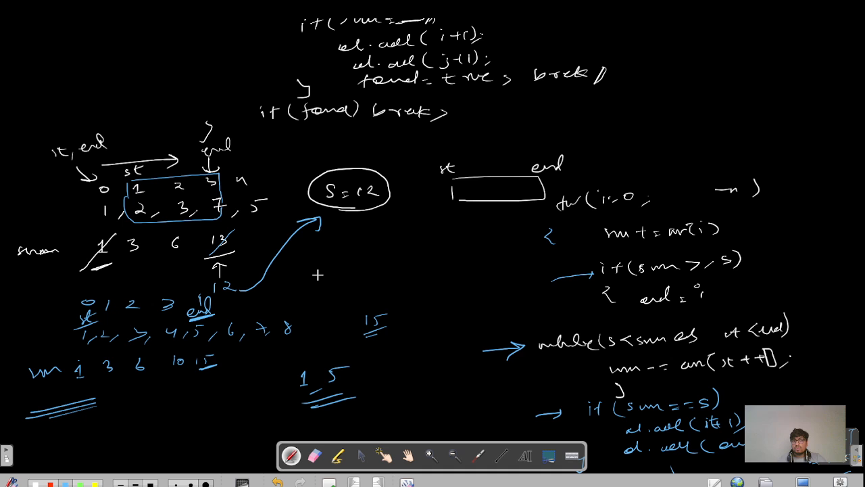
{"action": "mouse_move", "coordinate": [382, 268]}
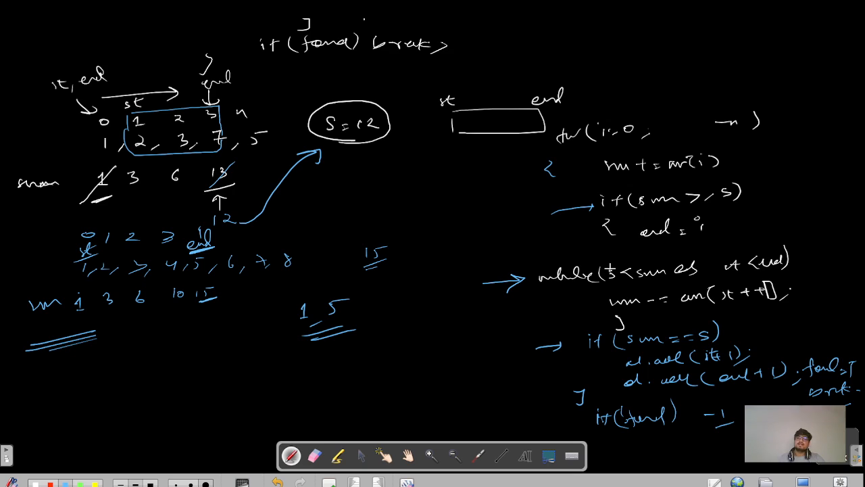
{"action": "left_click", "coordinate": [566, 223]}
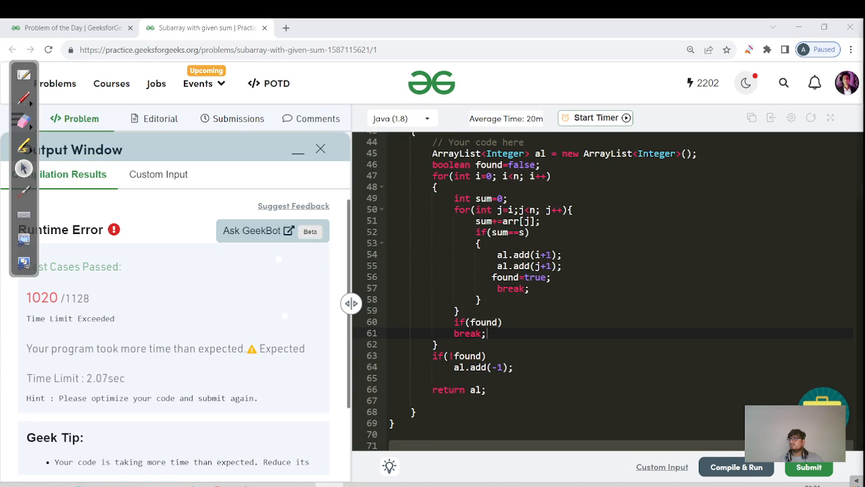
Run the sliding-window Java code on the sample, confirm output 2 4, and submit it
{"action": "left_click", "coordinate": [736, 466]}
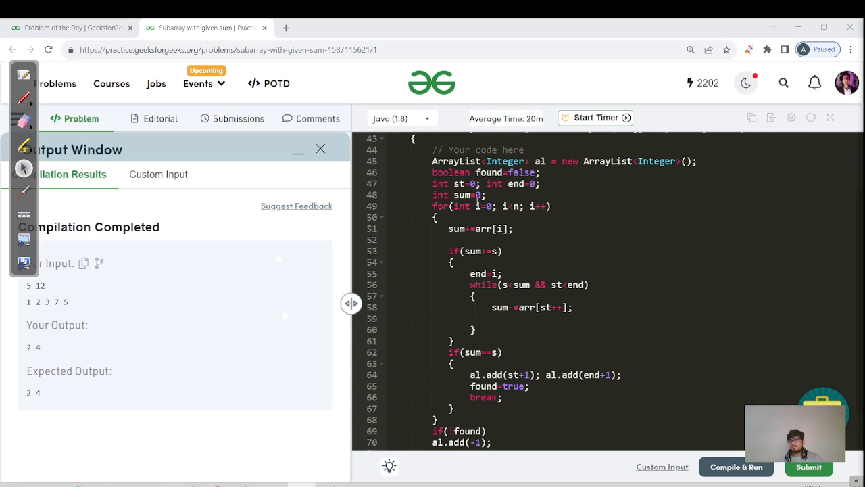
{"action": "left_click", "coordinate": [510, 228]}
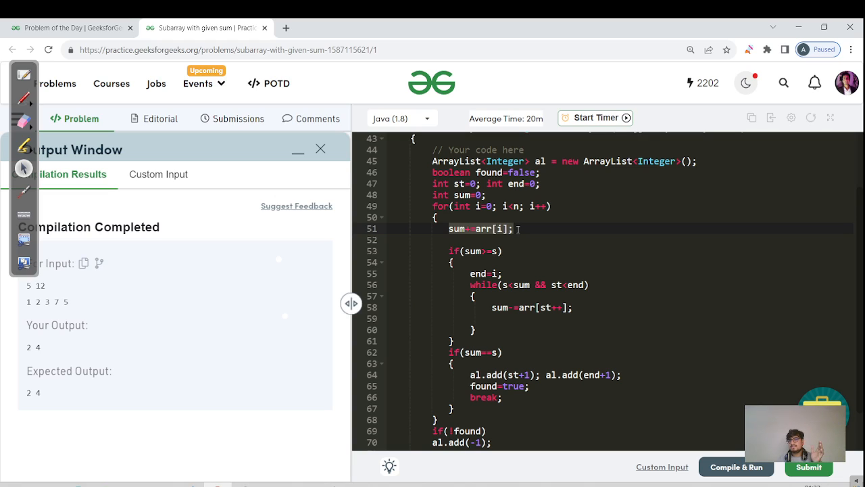
{"action": "mouse_move", "coordinate": [500, 256]}
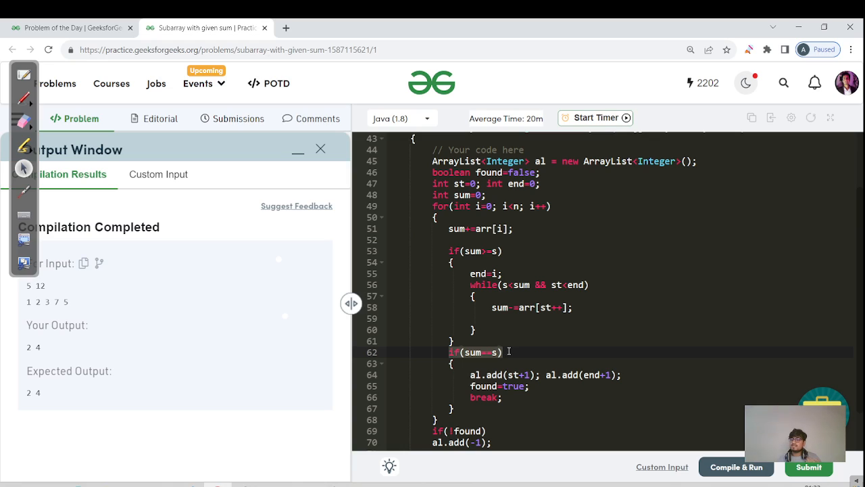
{"action": "scroll", "scroll_direction": "down", "scroll_amount": 3}
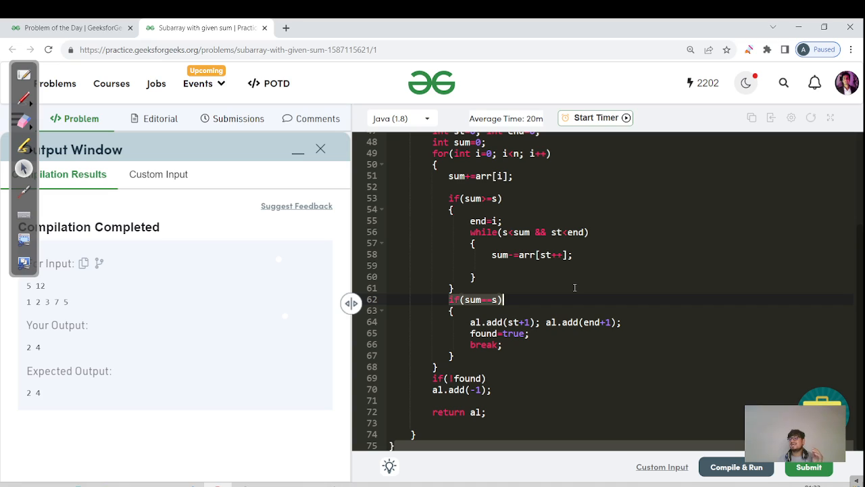
{"action": "mouse_move", "coordinate": [582, 358]}
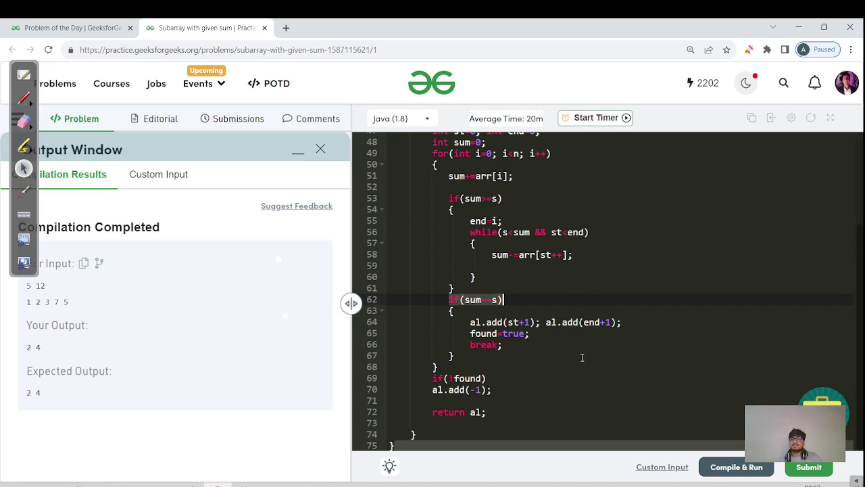
{"action": "left_click", "coordinate": [531, 321]}
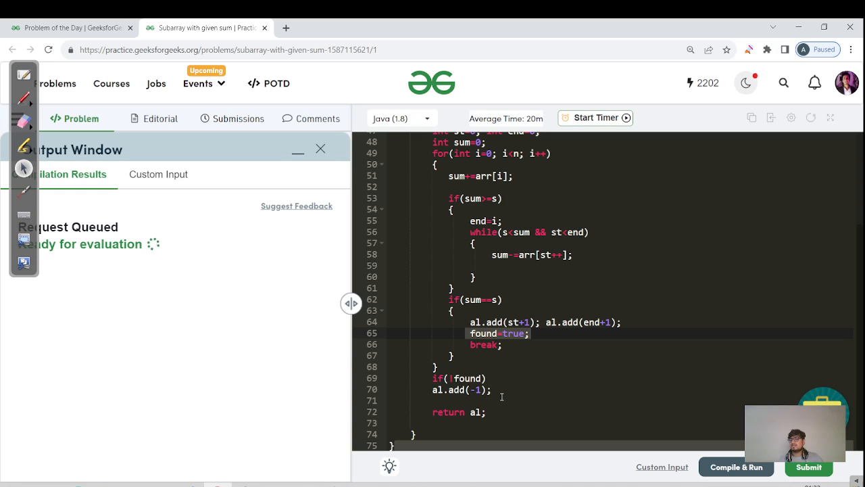
Shrink the results panel to see the Java submission passing all 1128 test cases
{"action": "left_click", "coordinate": [736, 466]}
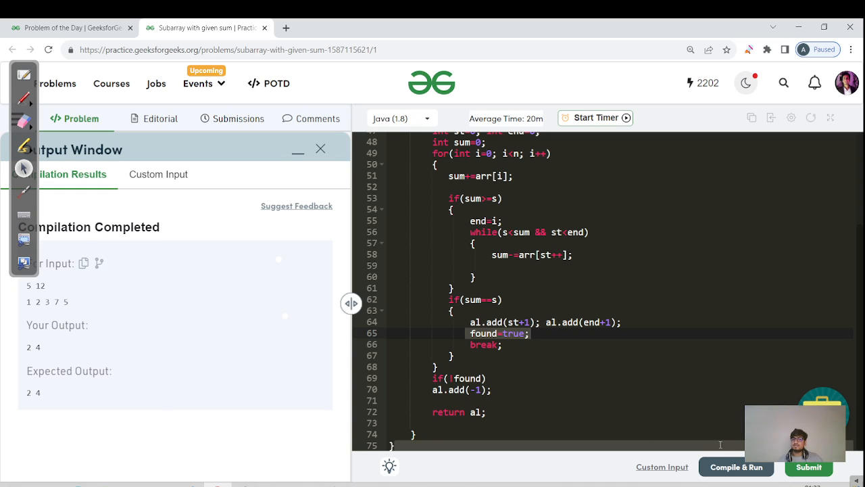
{"action": "left_click", "coordinate": [736, 467]}
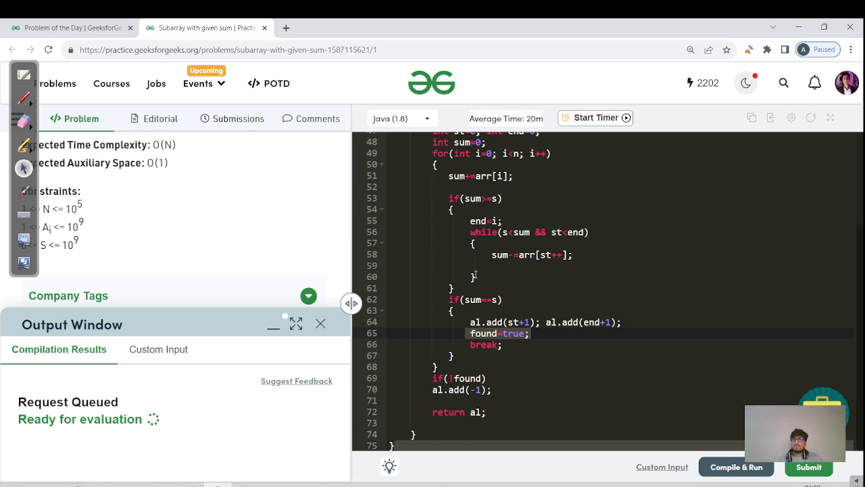
{"action": "scroll", "scroll_direction": "up", "scroll_amount": 3}
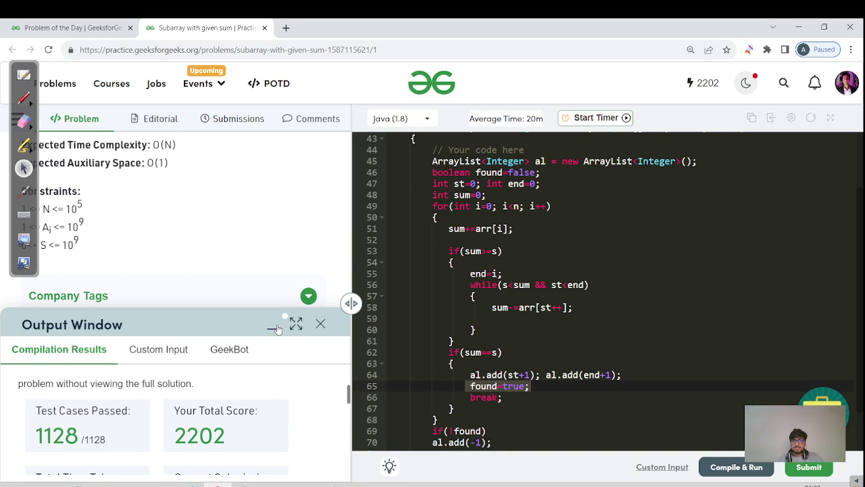
Review the past submissions history, then return to the problem description
{"action": "left_click", "coordinate": [238, 117]}
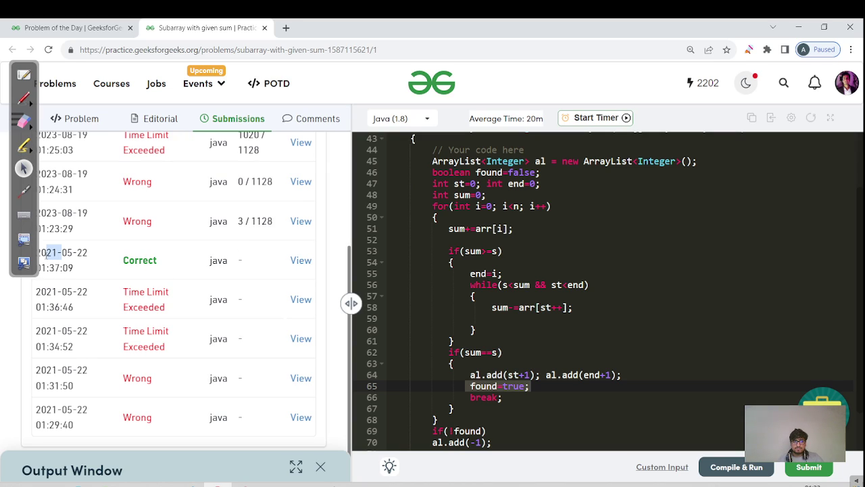
{"action": "left_click", "coordinate": [81, 118]}
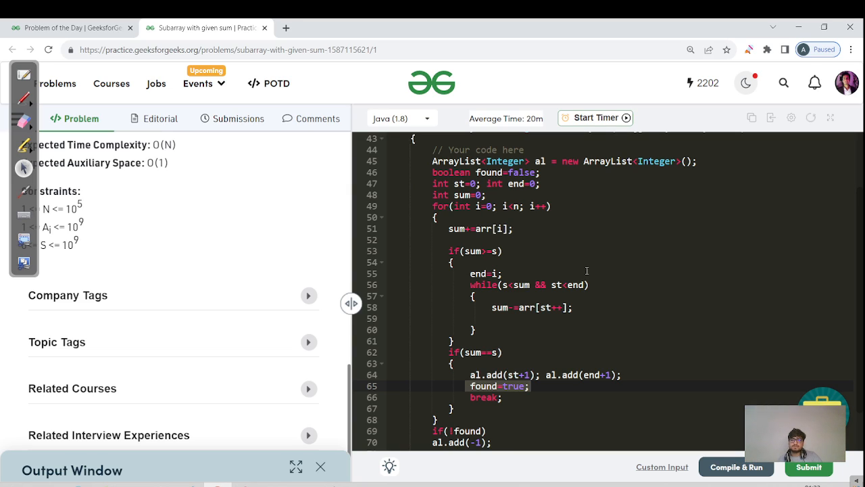
{"action": "scroll", "scroll_direction": "down", "scroll_amount": 3}
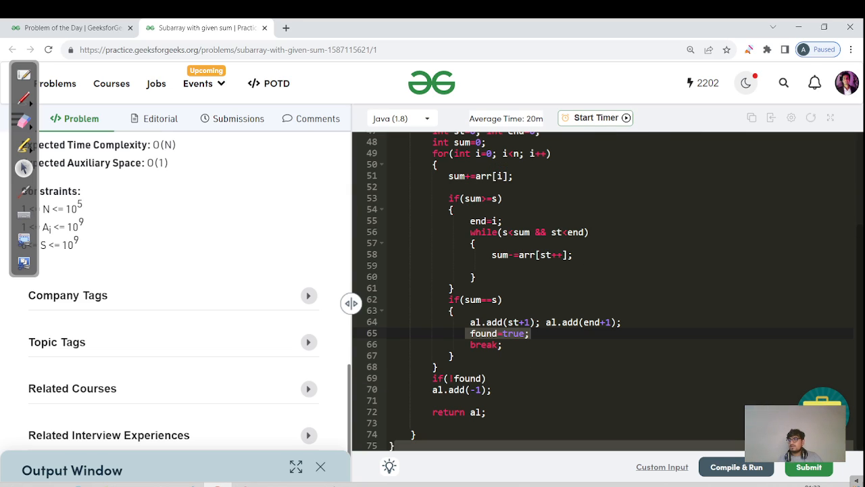
Submit the sliding-window solution in C++ (g++ 5.4) and scroll the problem panel to the top
{"action": "left_click", "coordinate": [736, 467]}
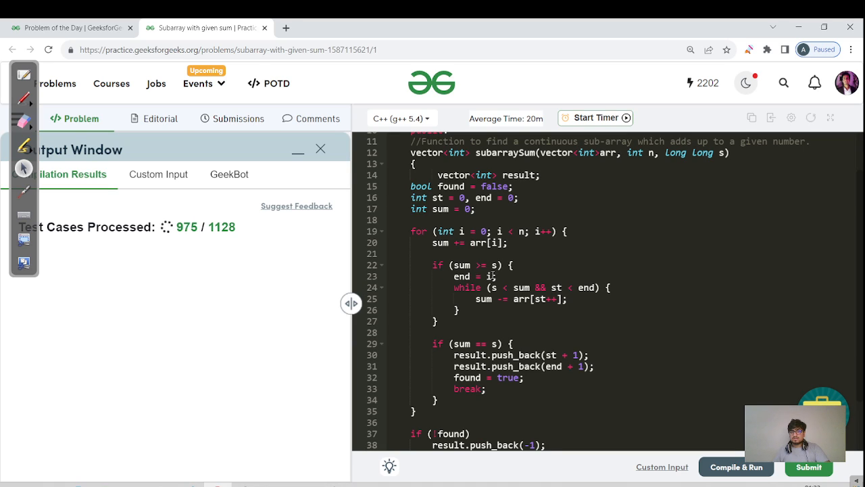
{"action": "left_click", "coordinate": [809, 467]}
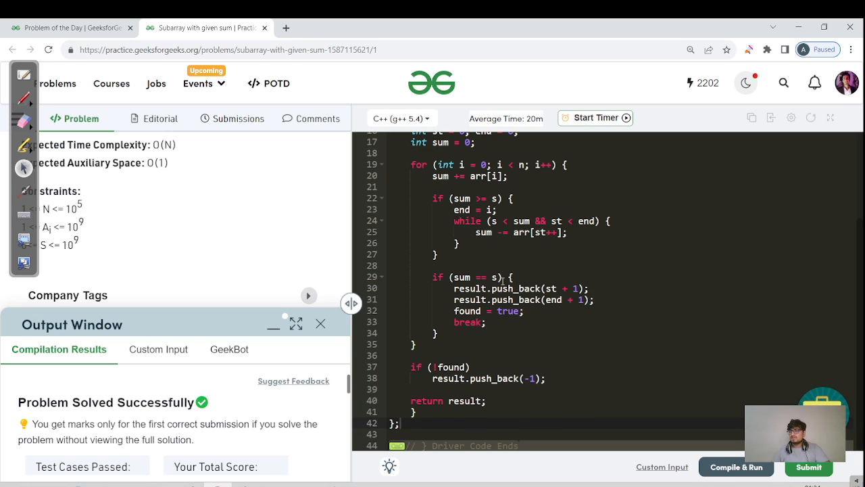
{"action": "scroll", "scroll_direction": "up", "scroll_amount": 3}
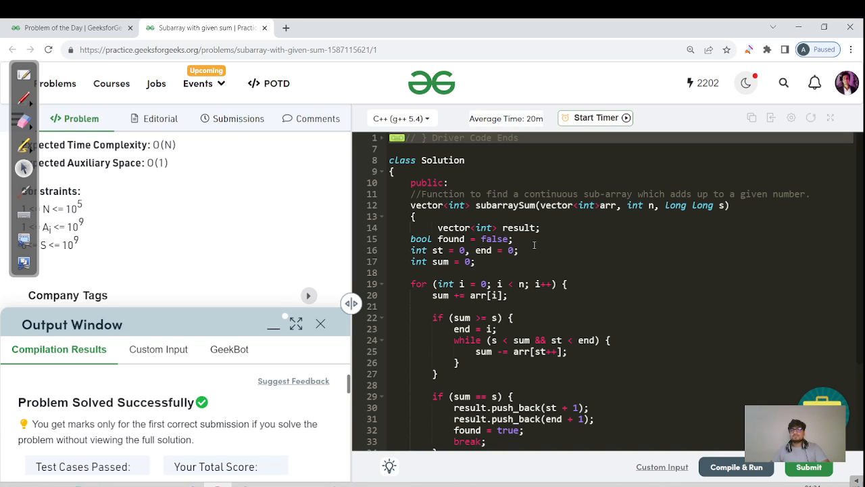
{"action": "mouse_move", "coordinate": [250, 259]}
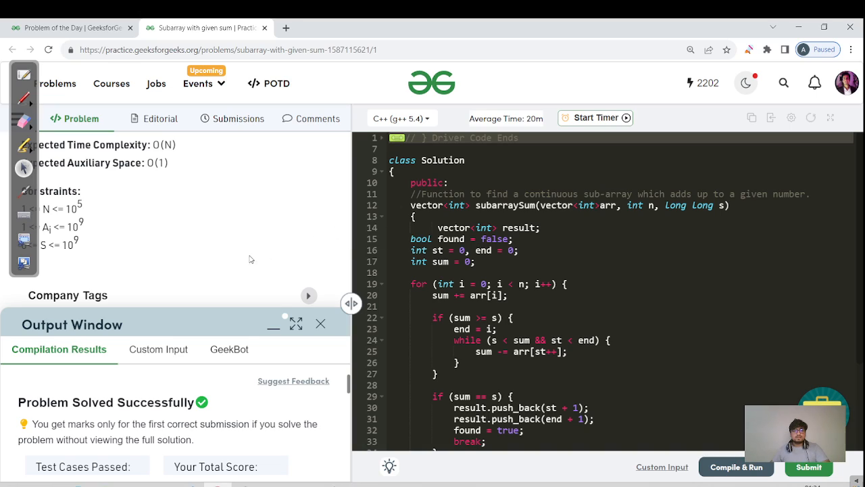
{"action": "mouse_move", "coordinate": [290, 254]}
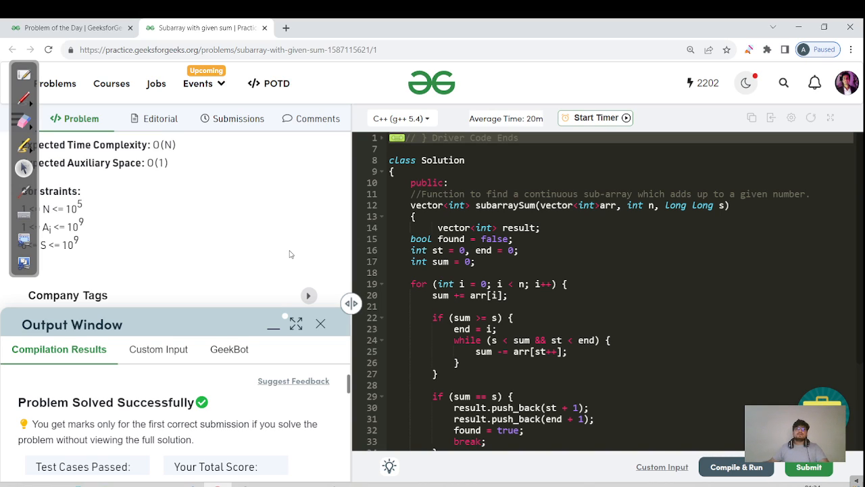
{"action": "scroll", "scroll_direction": "up", "scroll_amount": 3}
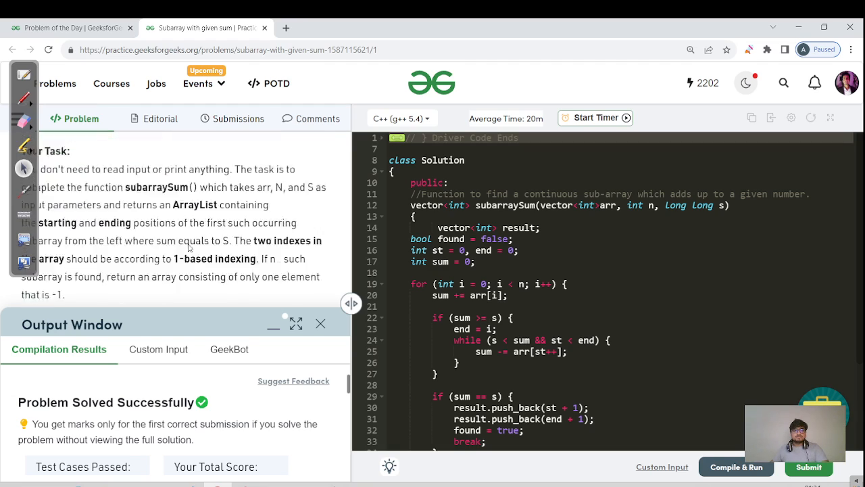
{"action": "scroll", "scroll_direction": "up", "scroll_amount": 3}
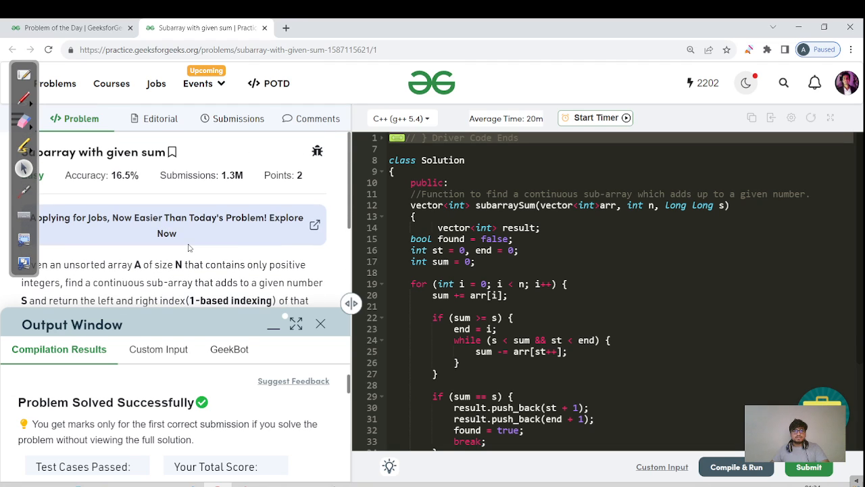